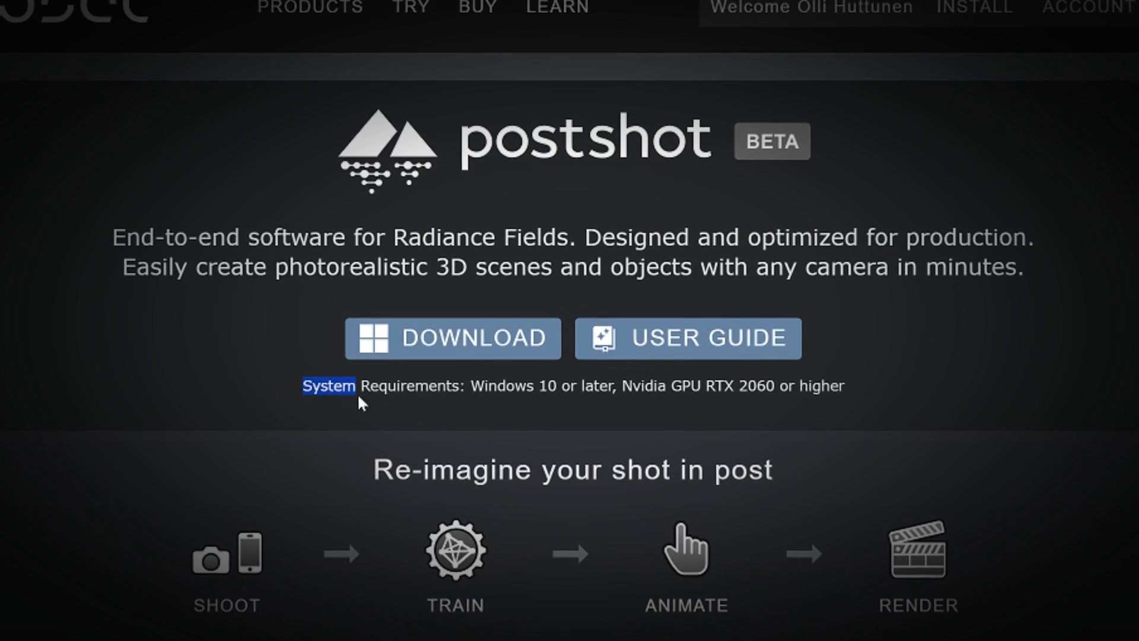
# Highlight the system requirements note, then start importing the 133 photos for training.
pyautogui.moveTo(360, 404); pyautogui.dragTo(861, 373)
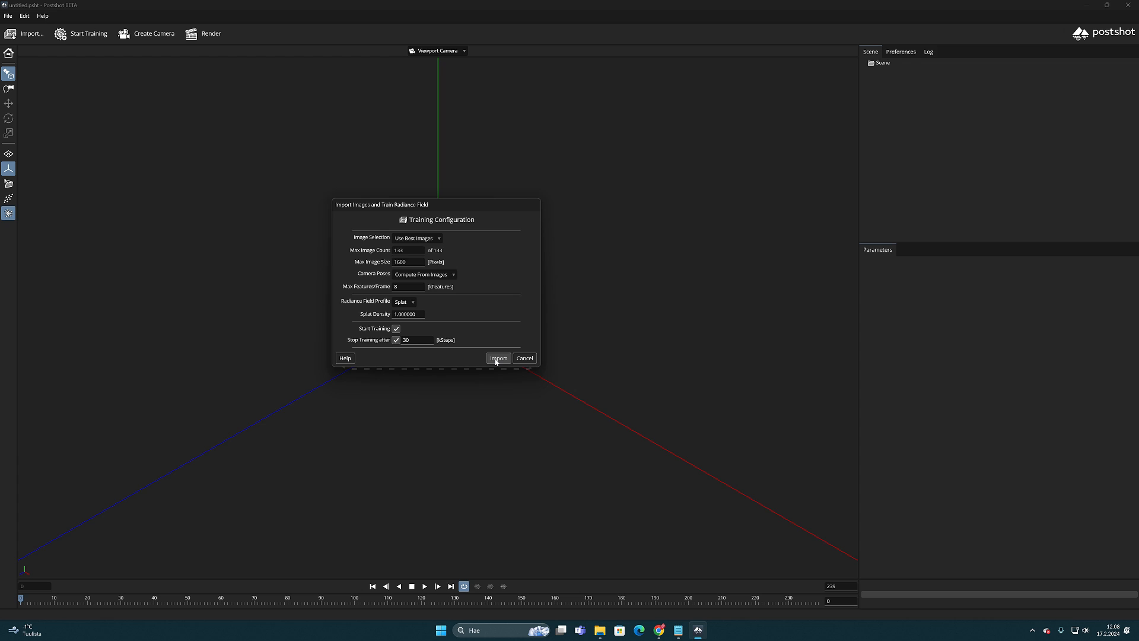
pyautogui.click(498, 358)
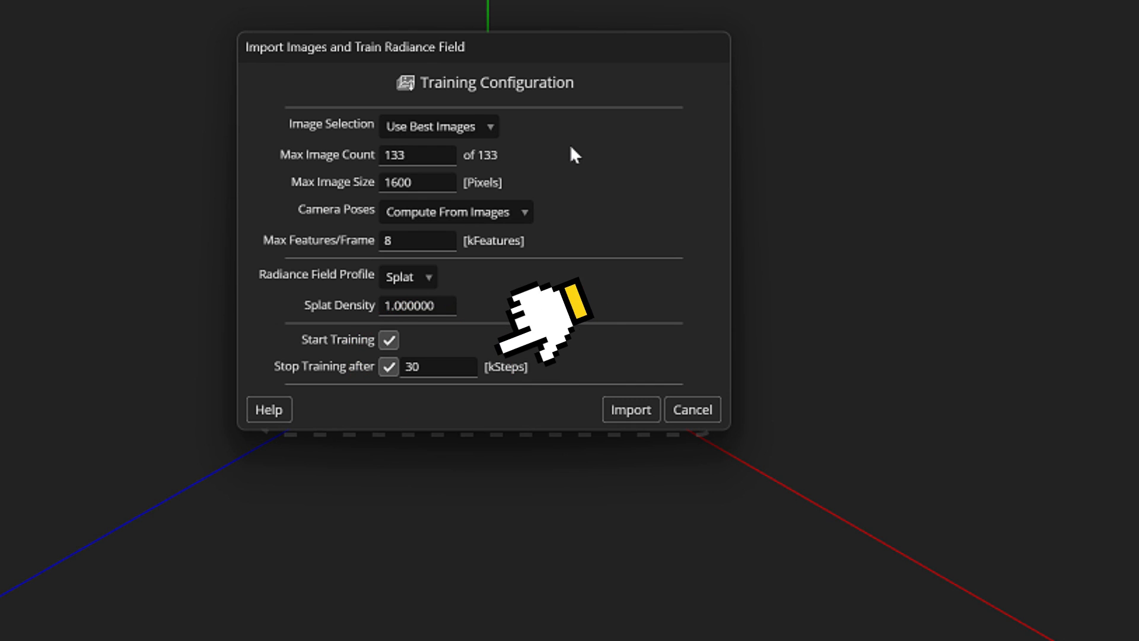
pyautogui.click(630, 409)
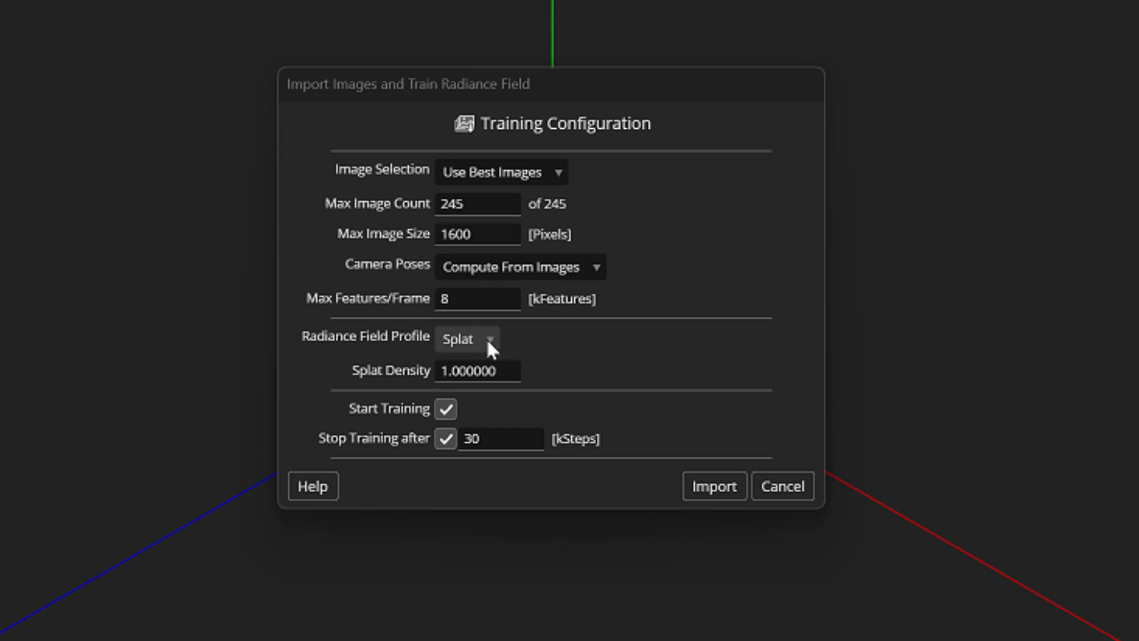
# Review the radiance field profiles, keeping Splat for the 245-image training.
pyautogui.click(468, 339)
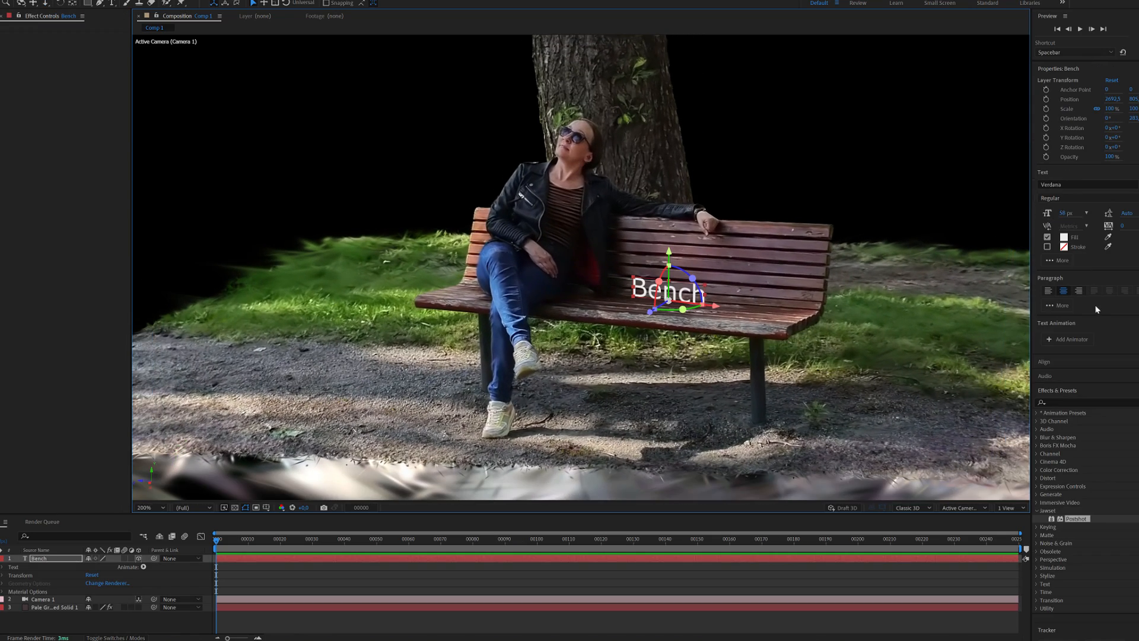
# Set the Bench text fill colour to green.
pyautogui.click(1060, 237)
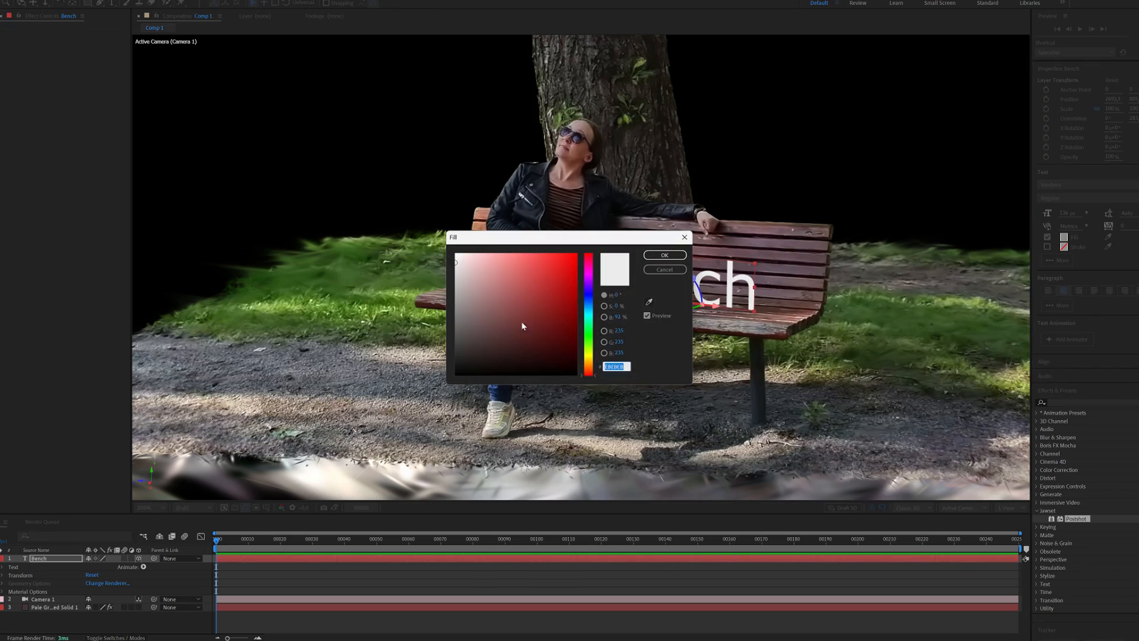
pyautogui.click(664, 255)
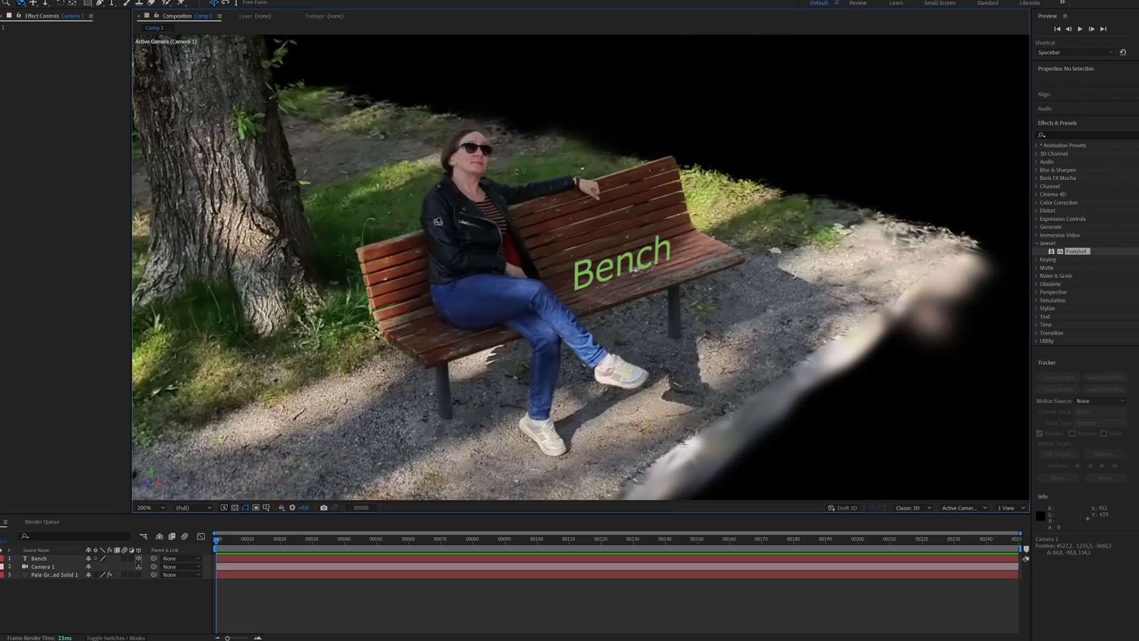
pyautogui.click(37, 558)
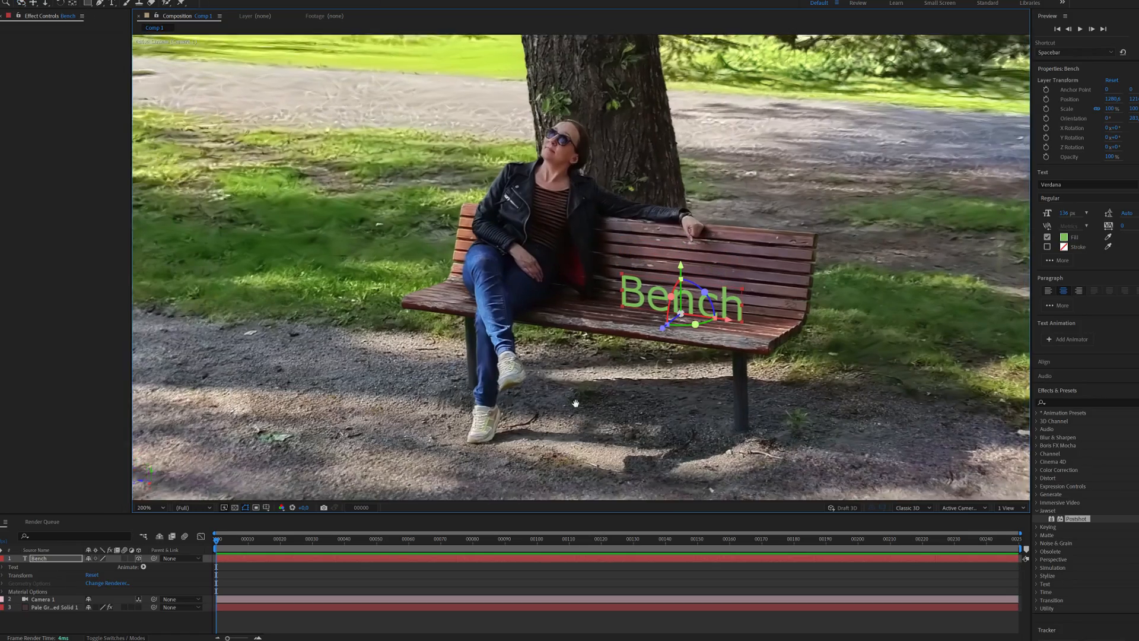